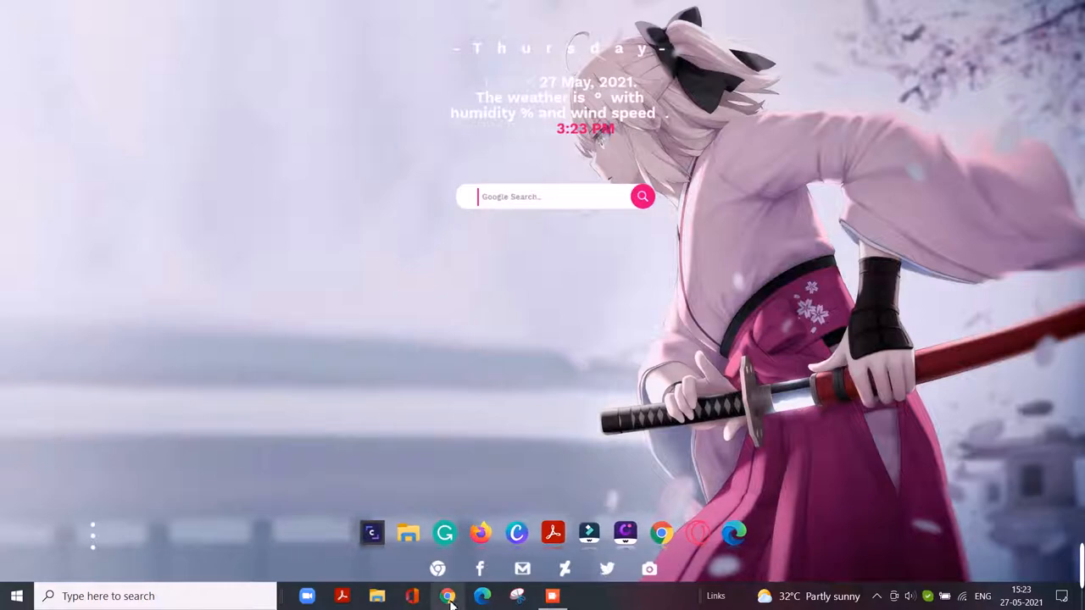
- Search Google for "Open cursor library" from Chrome's address bar
{"action": "left_click", "coordinate": [444, 595]}
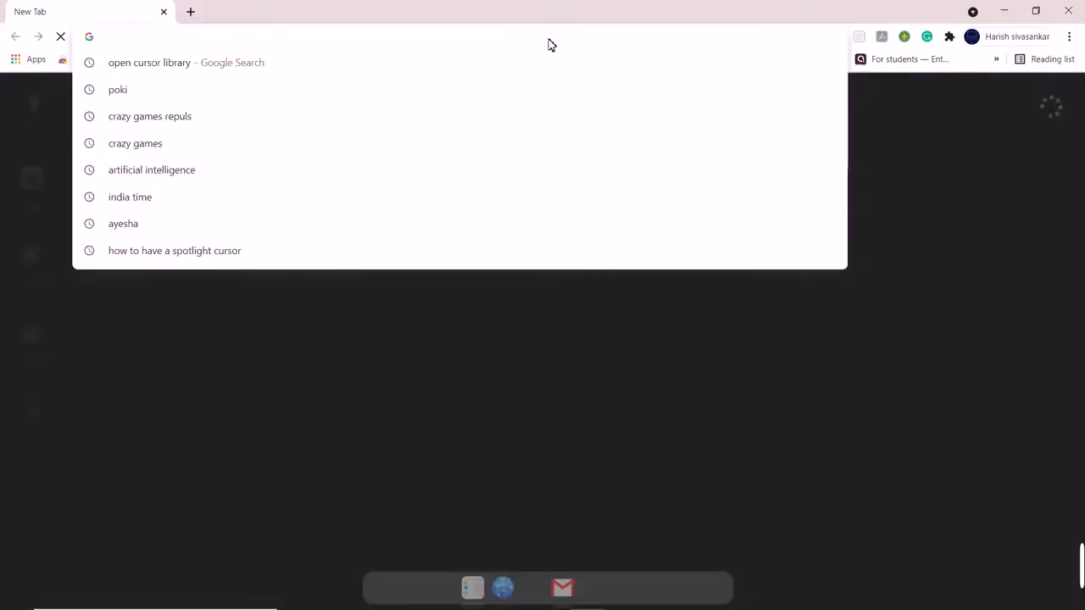
{"action": "type", "text": "Open cursor libray"}
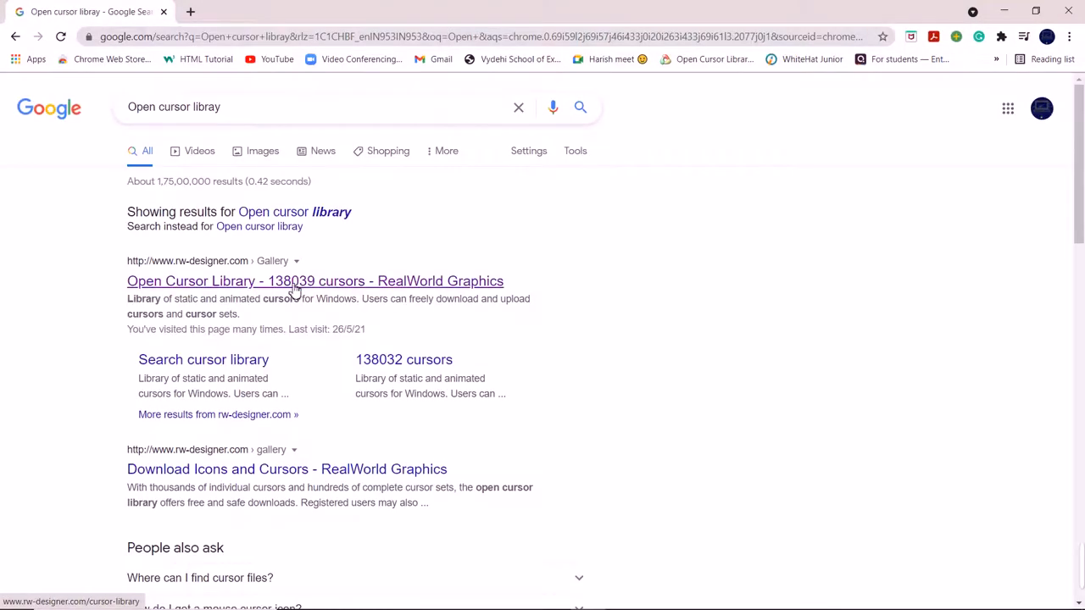
- On rw-designer.com, search the cursor library for "Highlight cursors"
{"action": "left_click", "coordinate": [295, 281]}
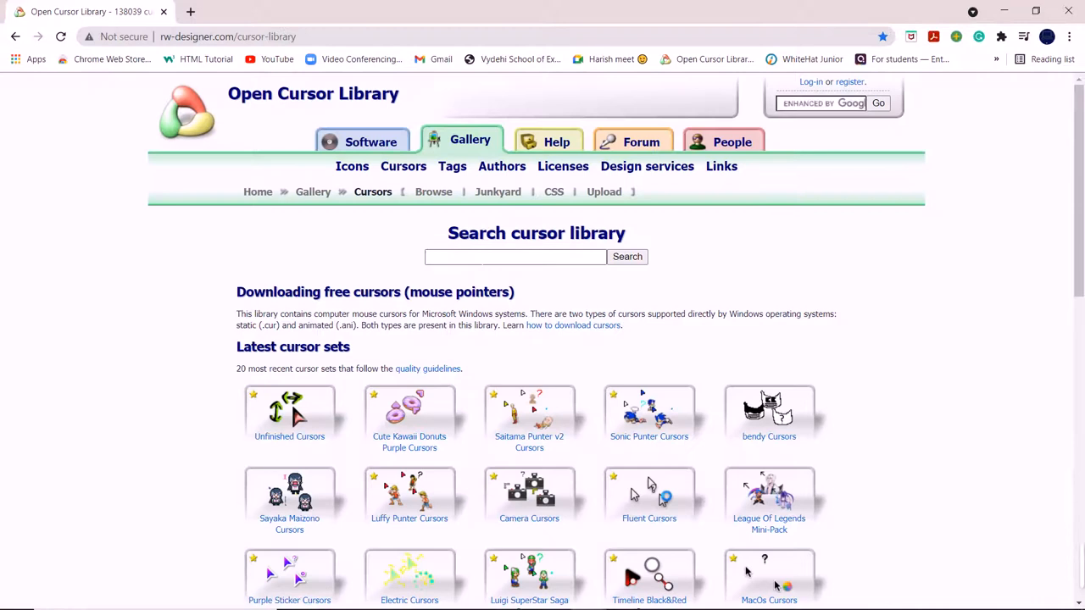
{"action": "left_click", "coordinate": [515, 257]}
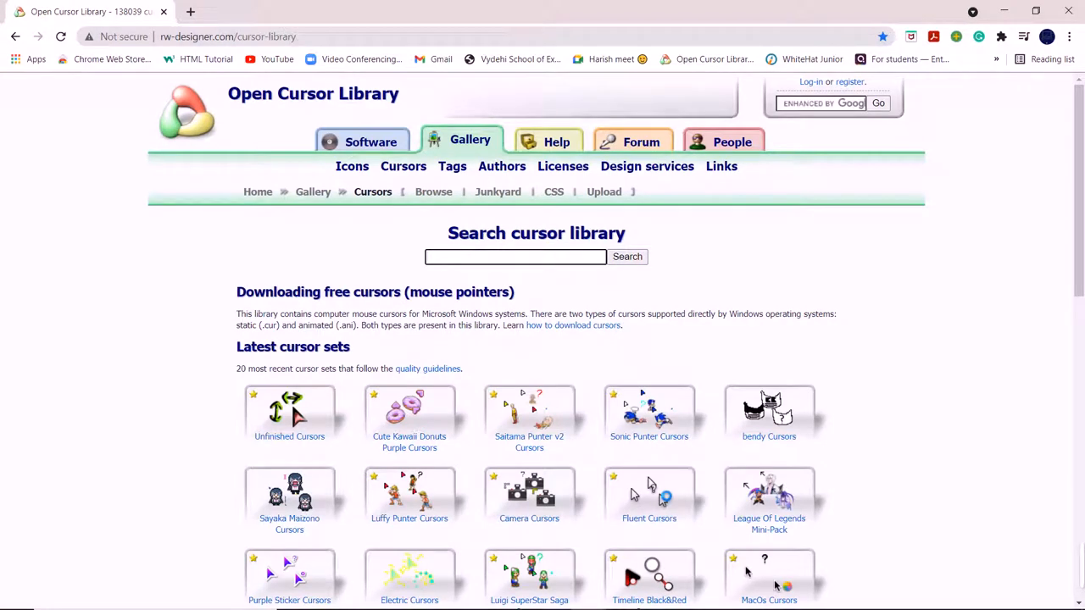
{"action": "type", "text": "Highlight"}
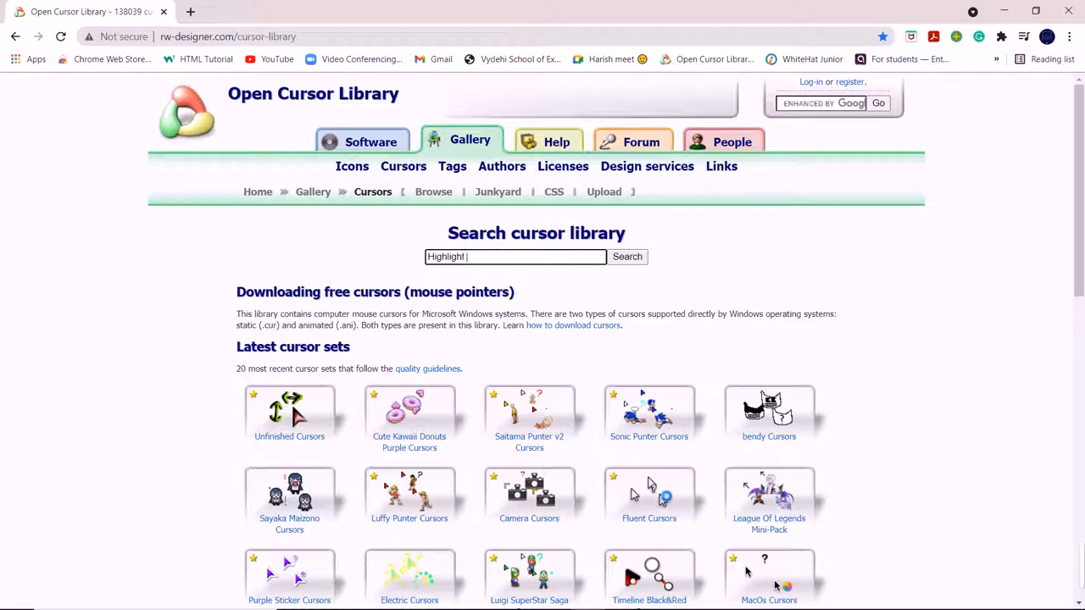
{"action": "type", "text": "cursors"}
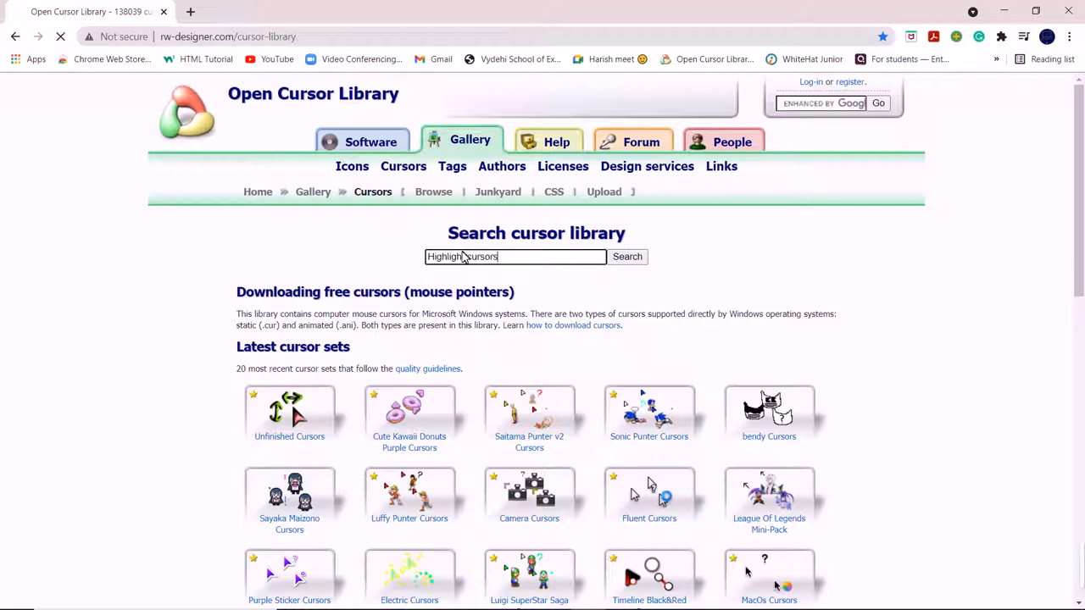
{"action": "left_click", "coordinate": [627, 256]}
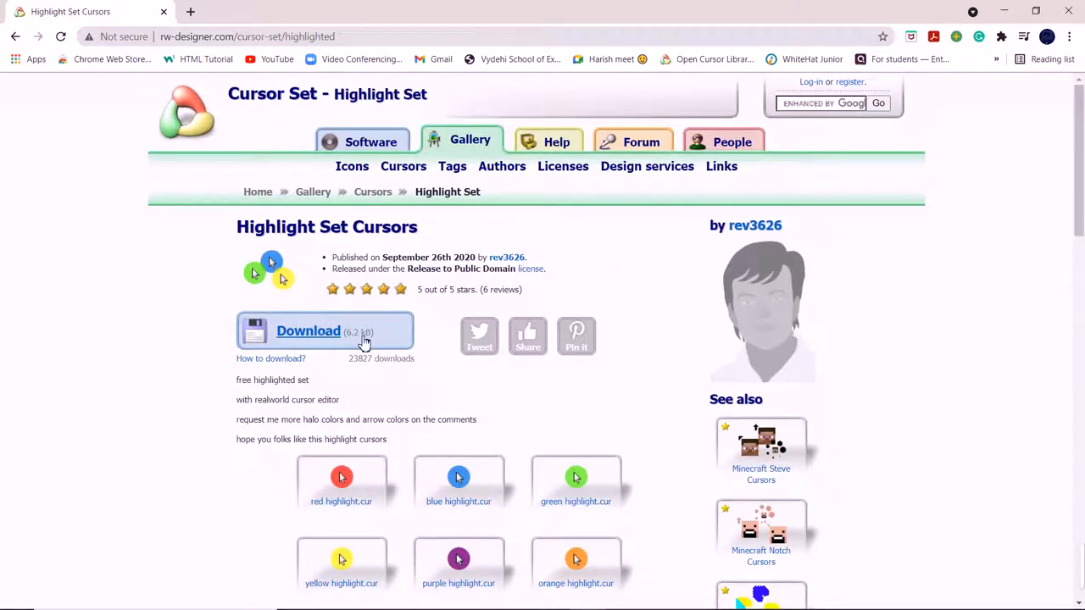
- Download black - yellow highlight.cur from the Highlight Set page
{"action": "scroll", "scroll_direction": "down", "scroll_amount": 3}
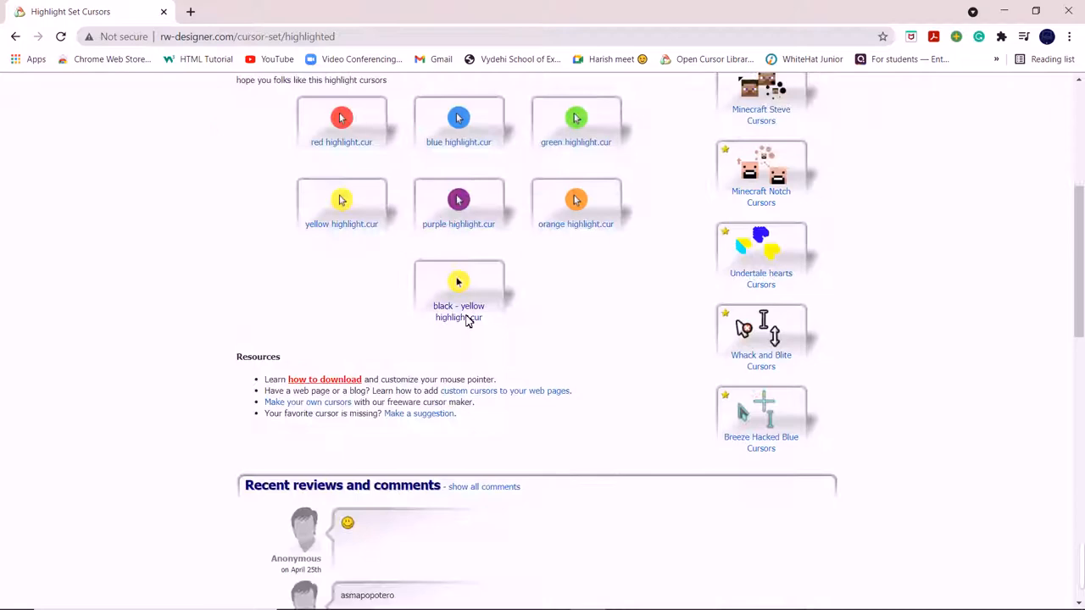
{"action": "scroll", "scroll_direction": "down", "scroll_amount": 3}
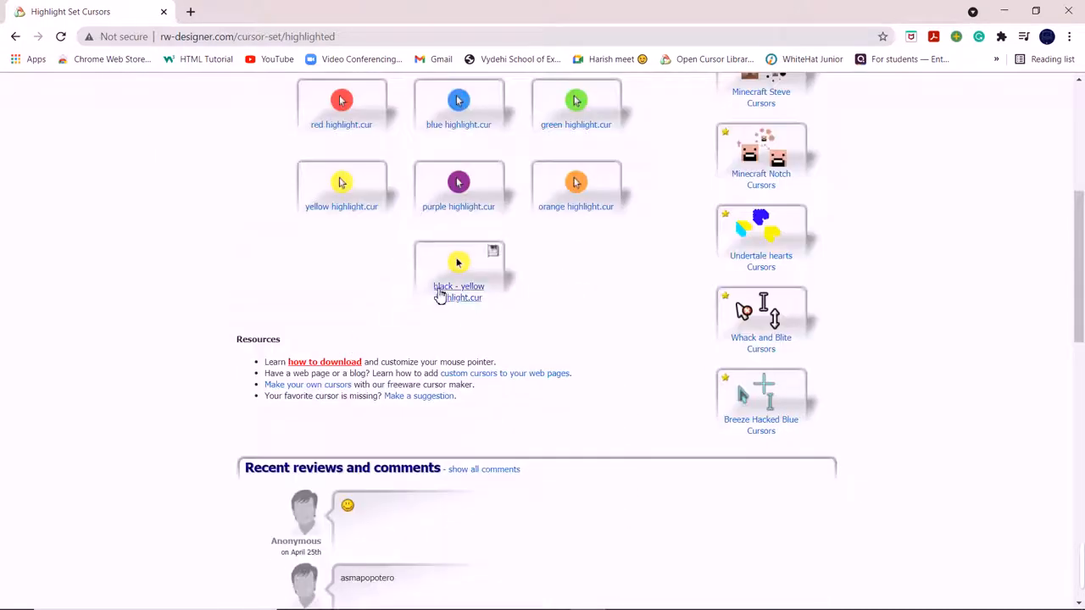
{"action": "left_click", "coordinate": [457, 271]}
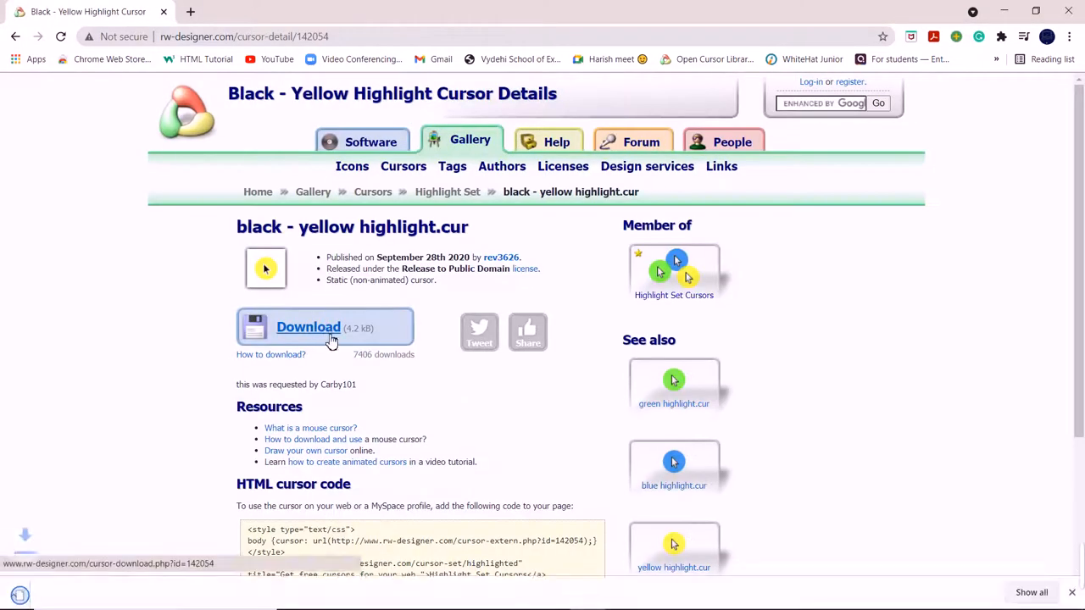
{"action": "left_click", "coordinate": [308, 325]}
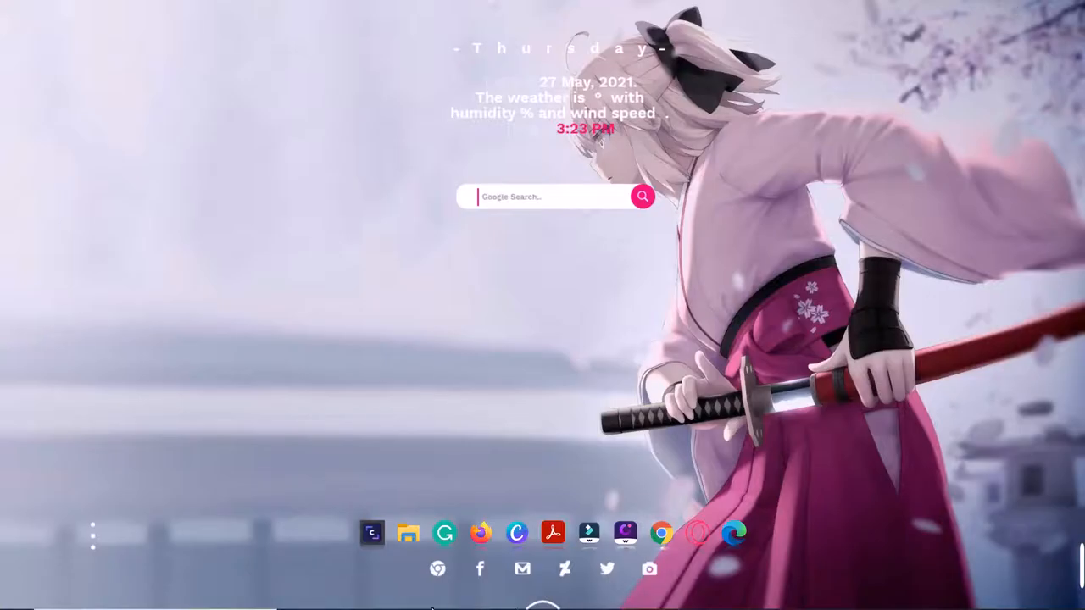
- Copy the black - yellow highlight file from the Downloads folder
{"action": "left_click", "coordinate": [407, 535]}
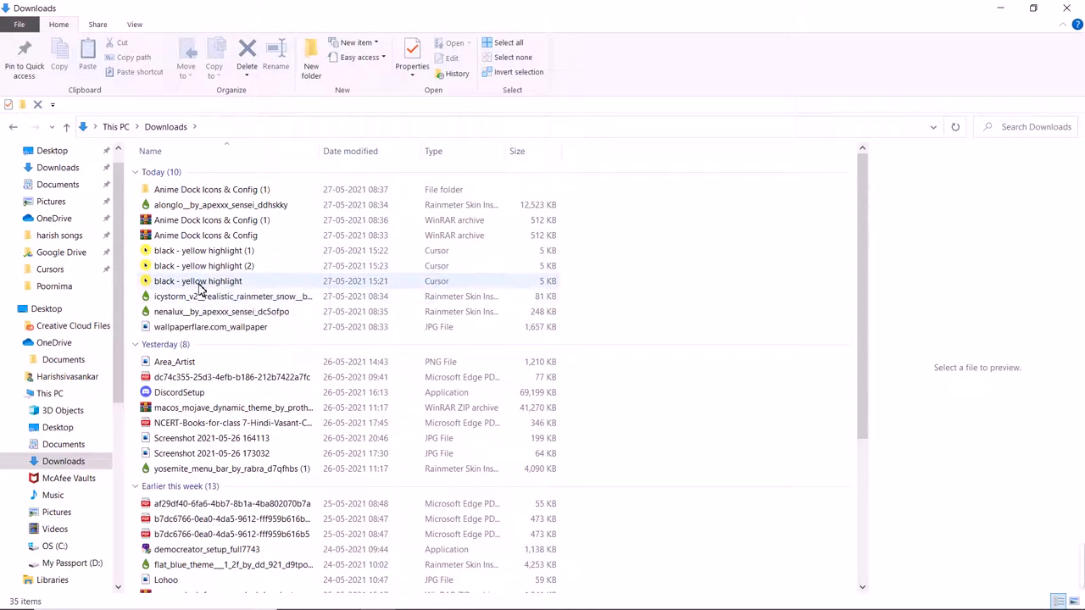
{"action": "right_click", "coordinate": [197, 282]}
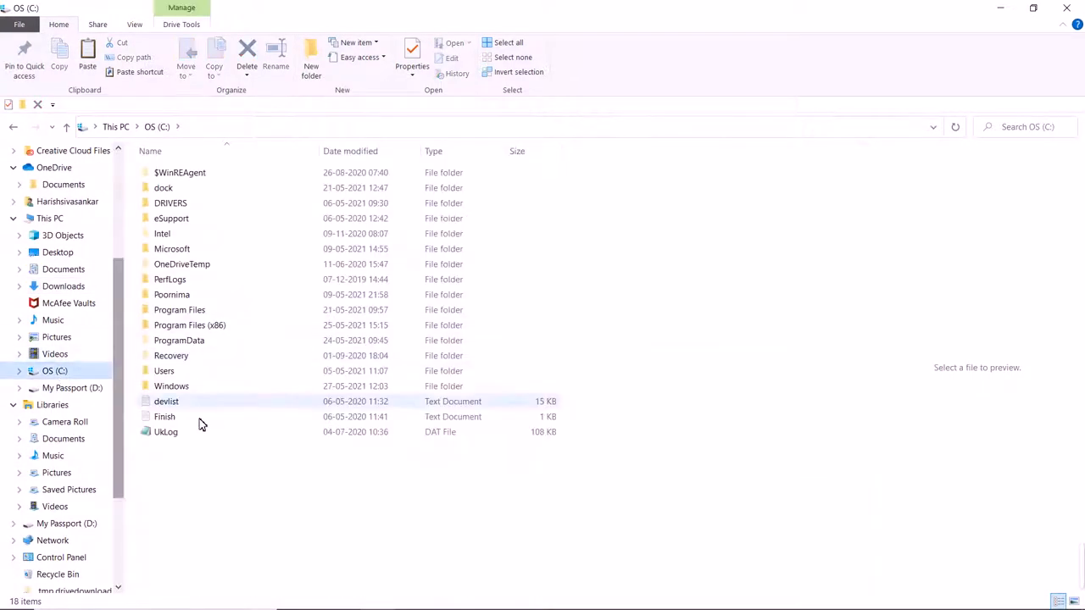
- Paste the cursor into C:\Windows\Cursors, answering the Replace or Skip Files prompt
{"action": "left_click", "coordinate": [171, 387]}
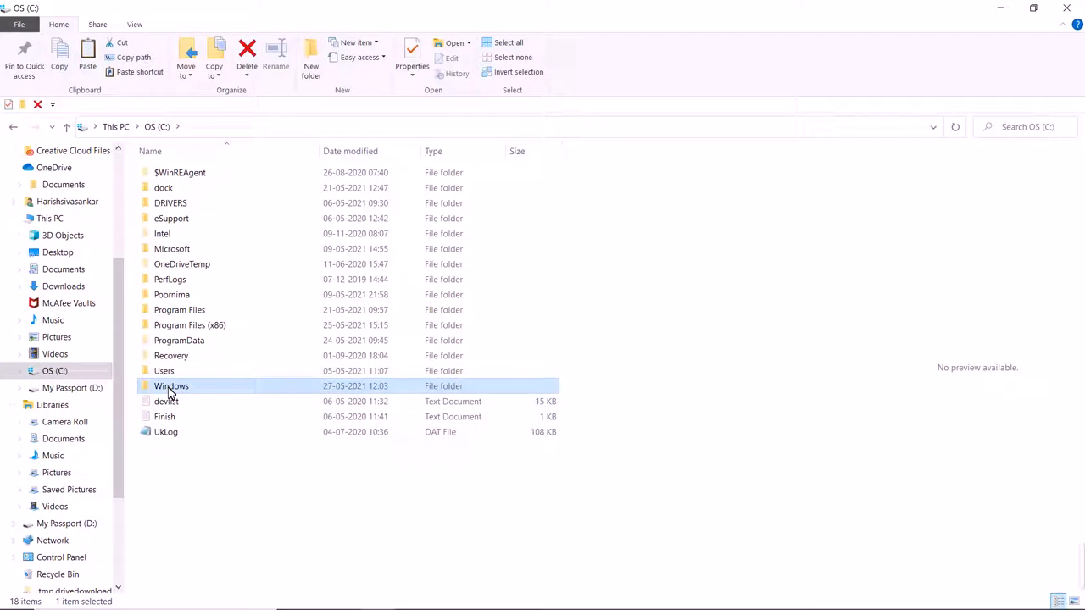
{"action": "double_click", "coordinate": [171, 386]}
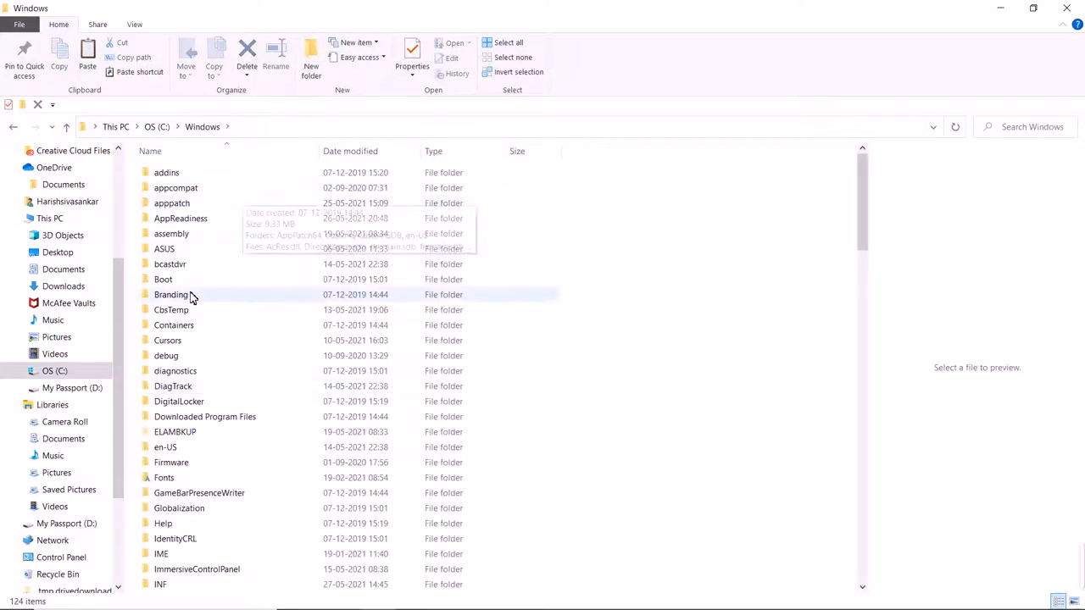
{"action": "mouse_move", "coordinate": [168, 348]}
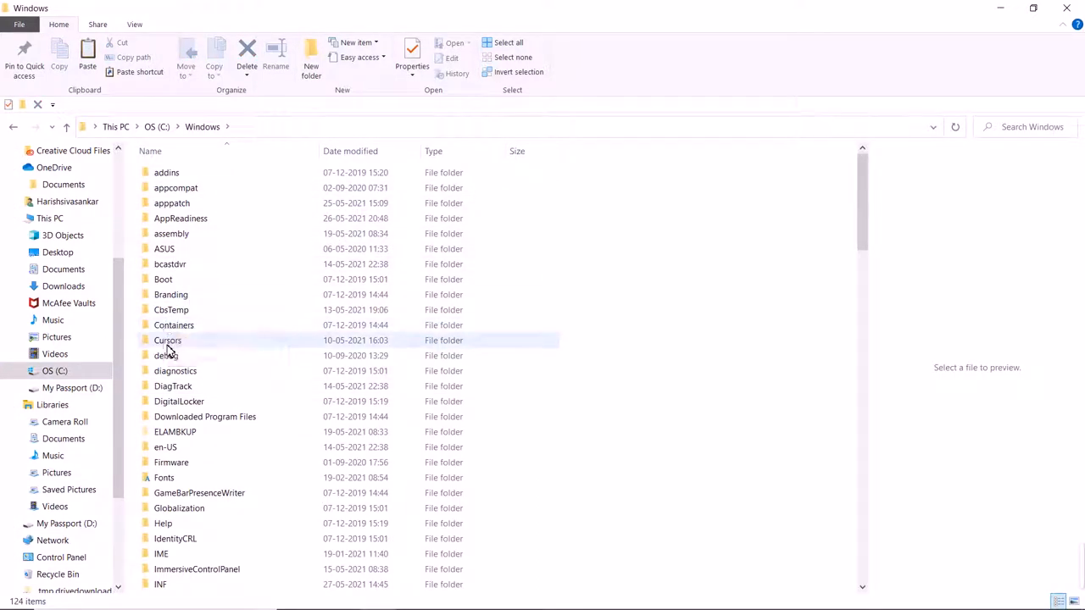
{"action": "left_click", "coordinate": [166, 339]}
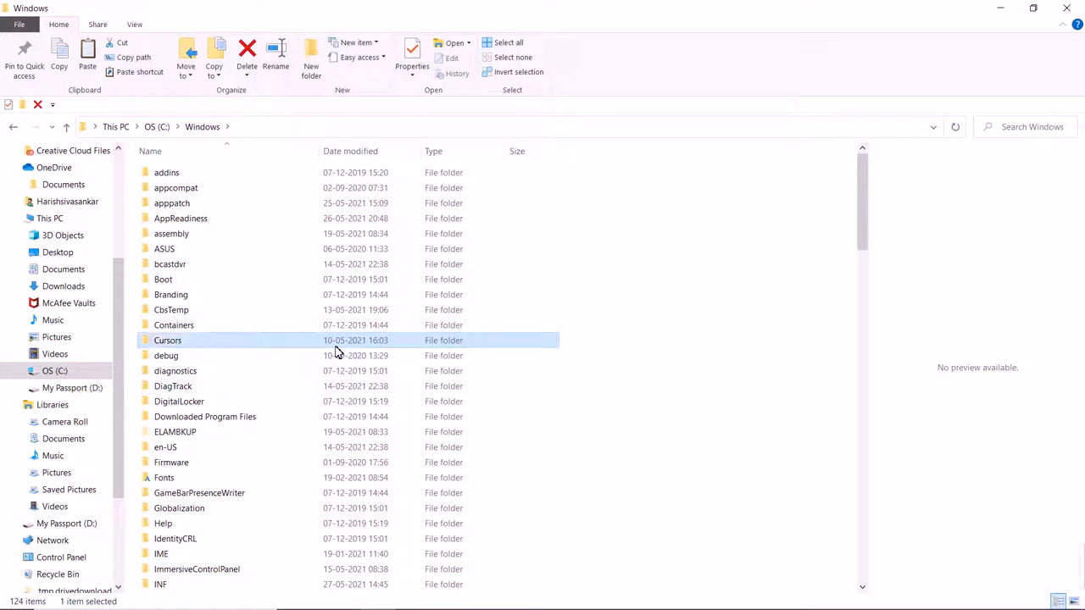
{"action": "double_click", "coordinate": [166, 339]}
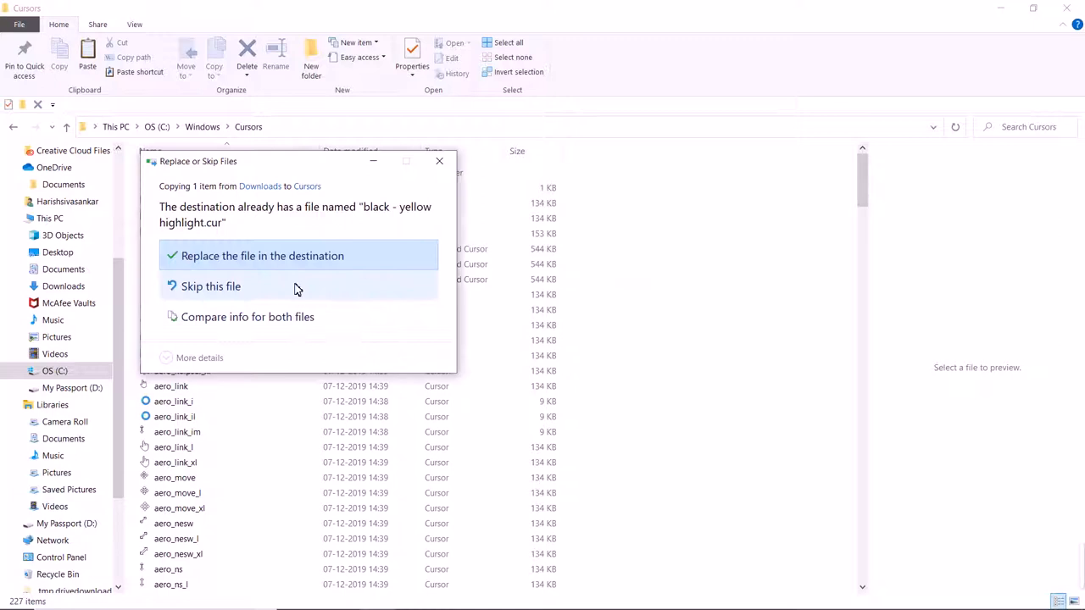
{"action": "left_click", "coordinate": [261, 254]}
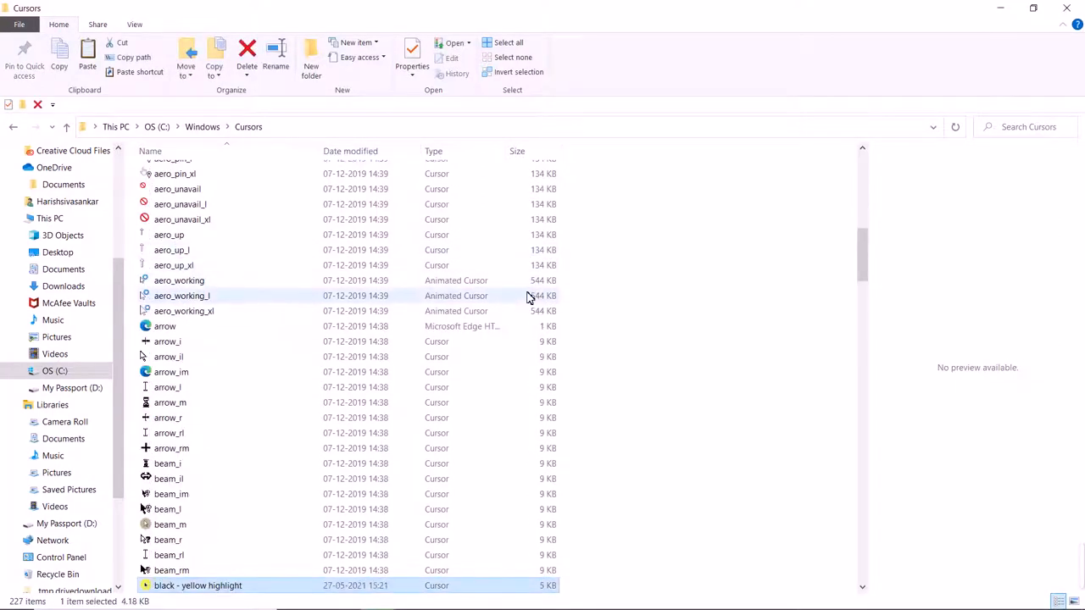
{"action": "mouse_move", "coordinate": [1061, 8]}
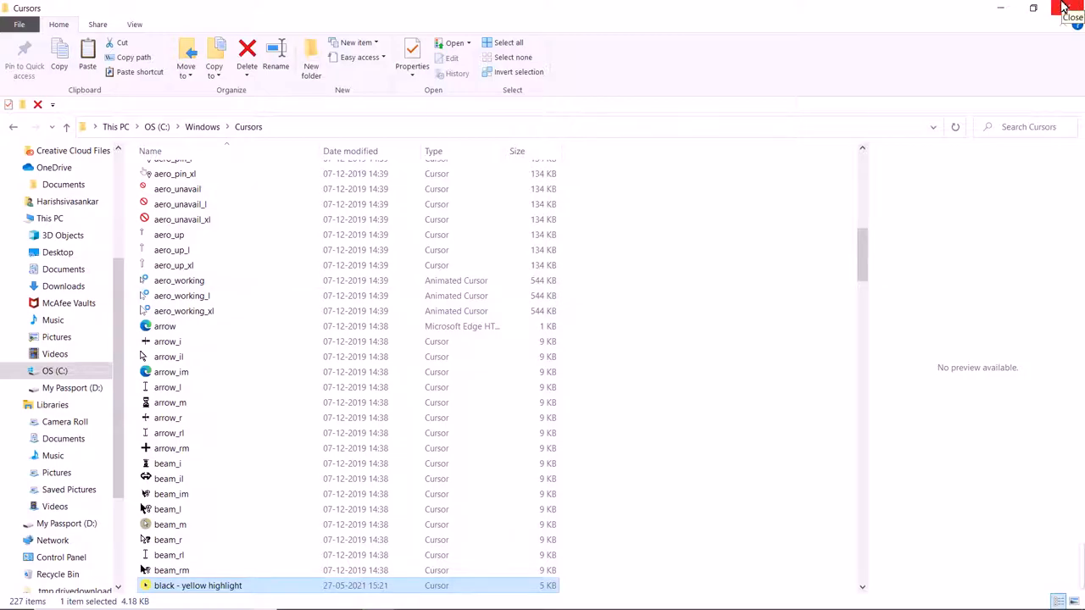
- Close File Explorer and reach Mouse Properties via Settings' Additional mouse options
{"action": "left_click", "coordinate": [1054, 7]}
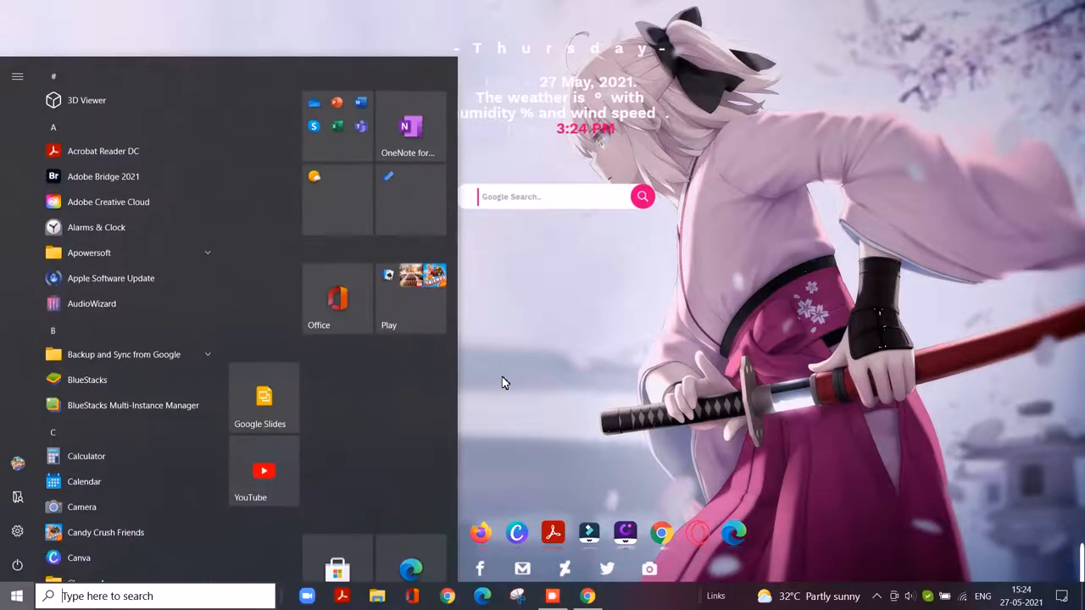
{"action": "left_click", "coordinate": [505, 383]}
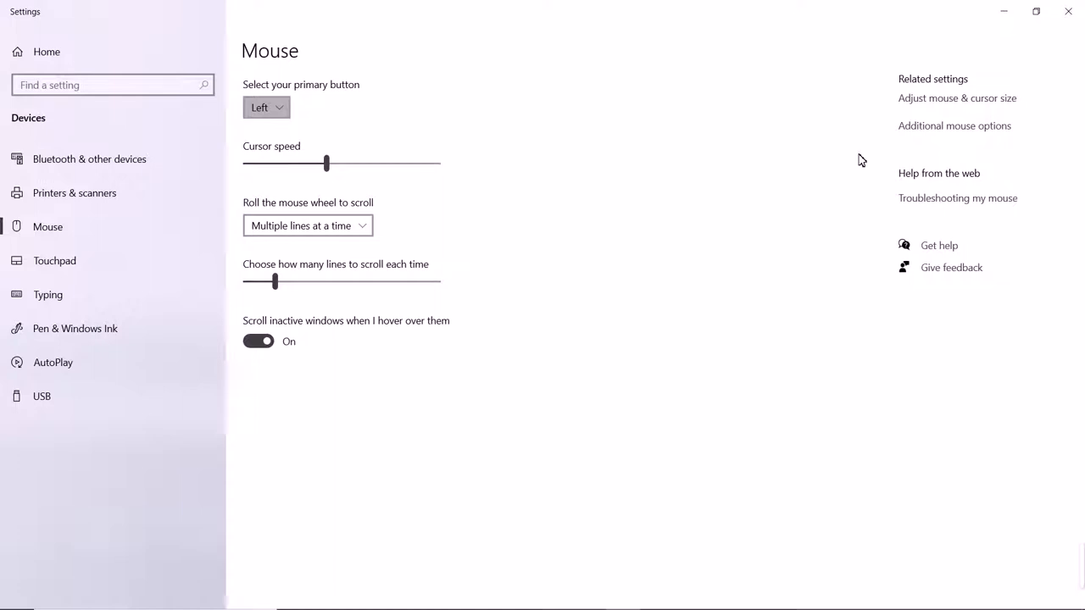
{"action": "mouse_move", "coordinate": [935, 115]}
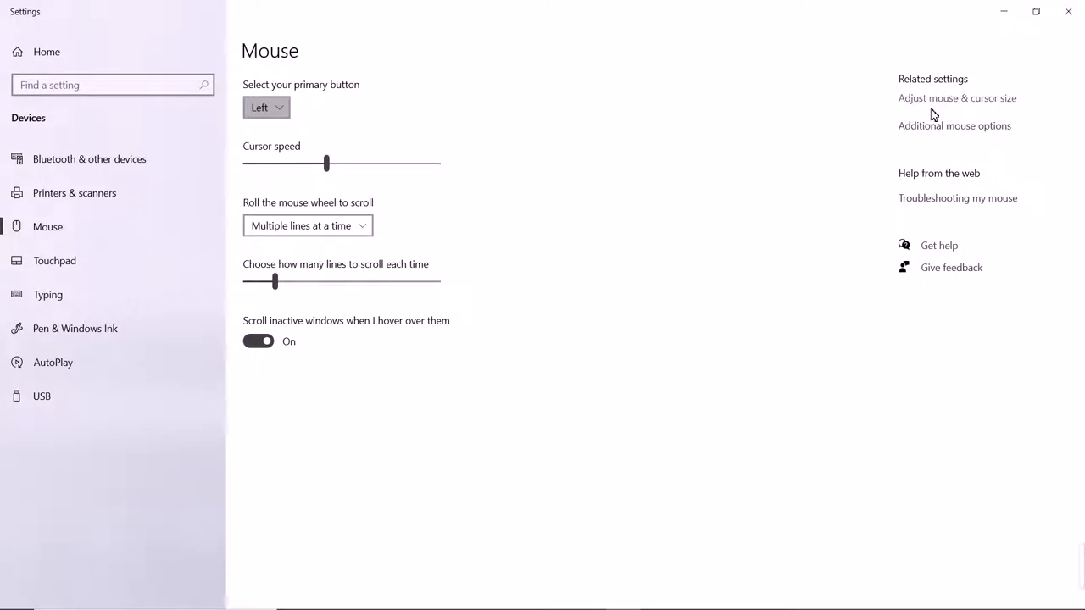
{"action": "left_click", "coordinate": [954, 126]}
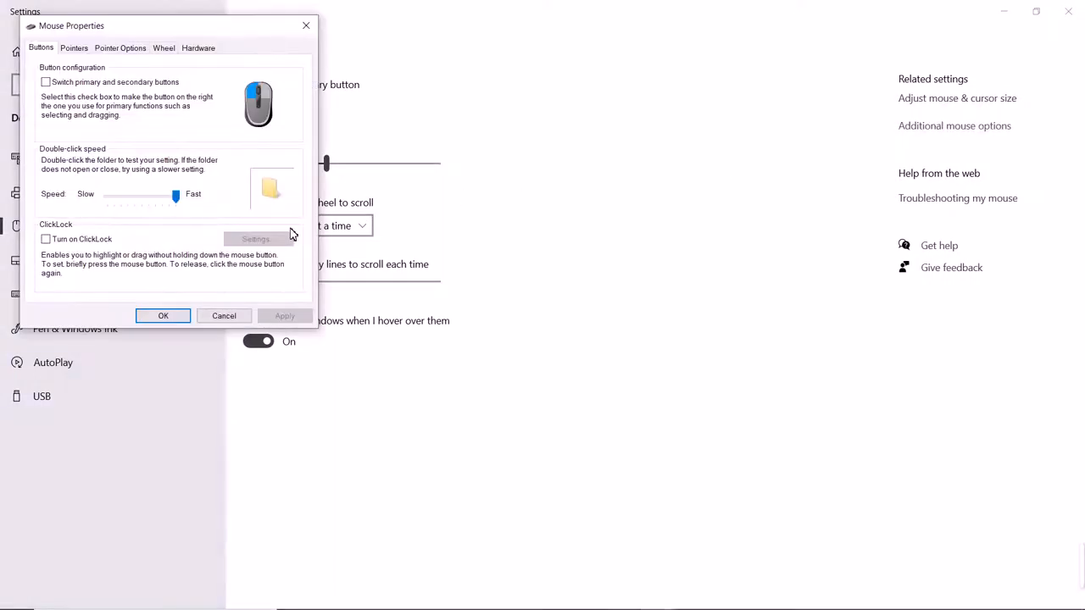
- Assign black - yellow highlight as the Normal Select pointer and confirm with OK
{"action": "left_click", "coordinate": [71, 48]}
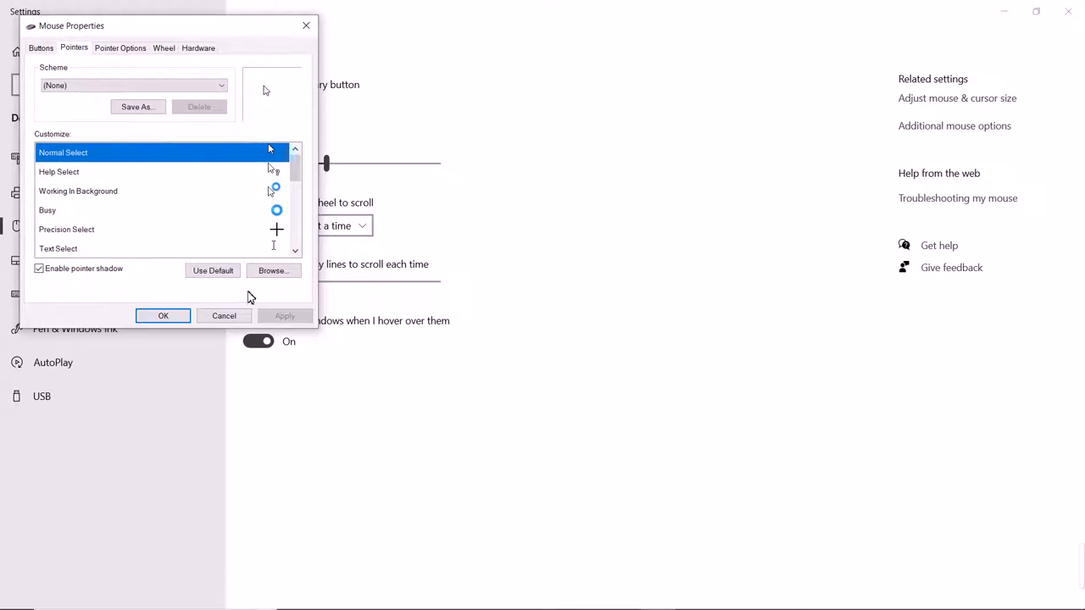
{"action": "left_click", "coordinate": [272, 272]}
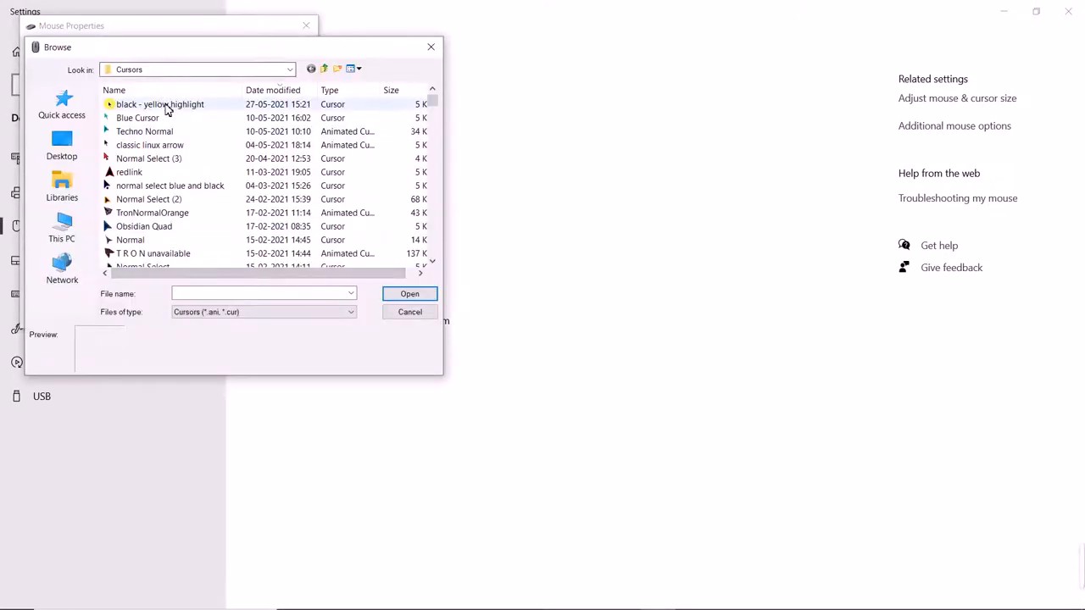
{"action": "left_click", "coordinate": [159, 103]}
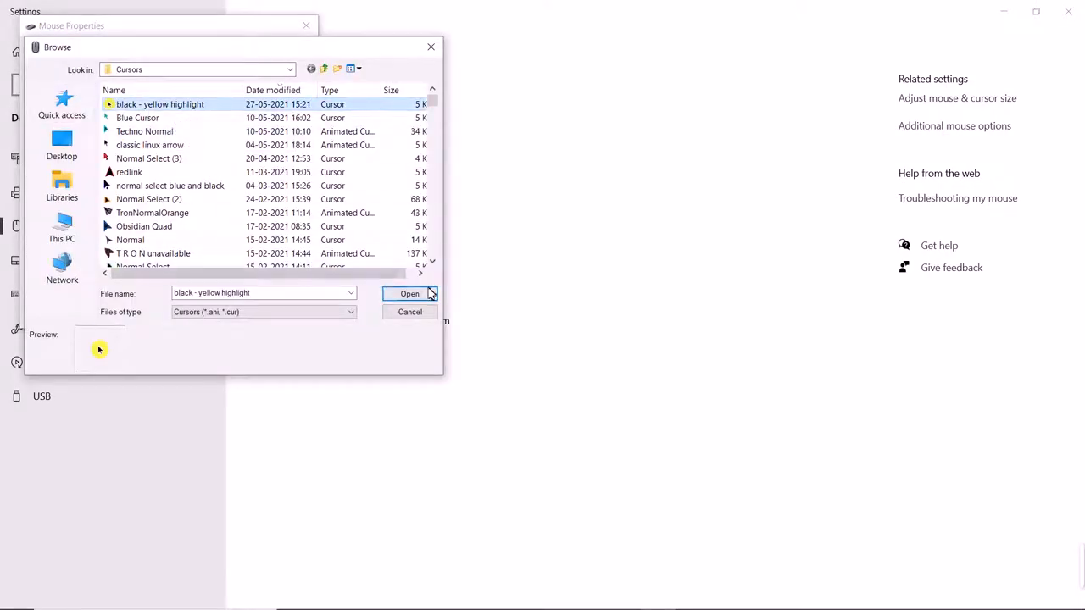
{"action": "left_click", "coordinate": [410, 294]}
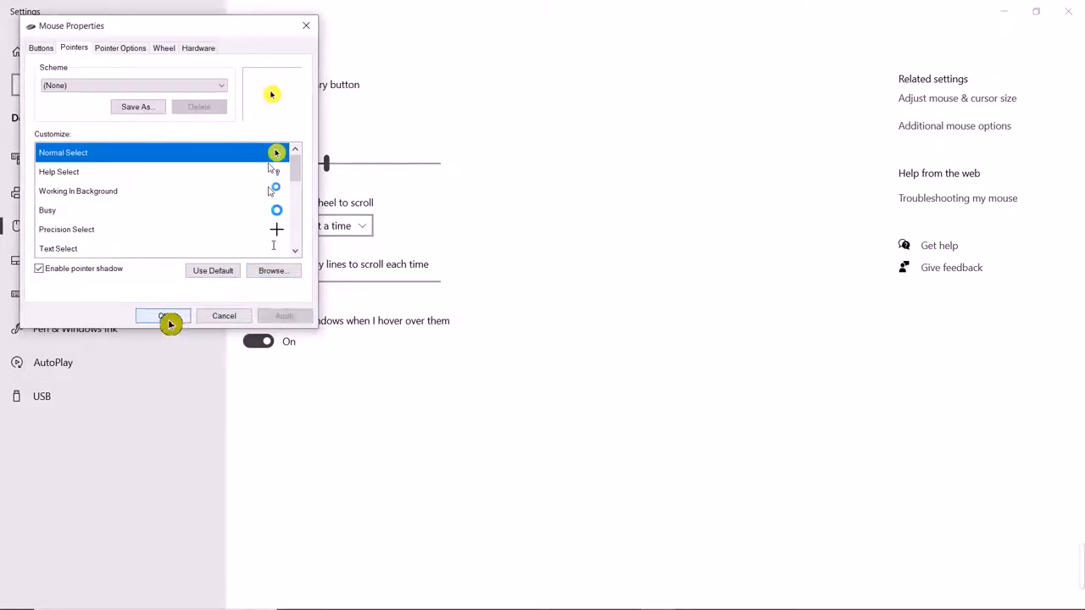
{"action": "left_click", "coordinate": [163, 316]}
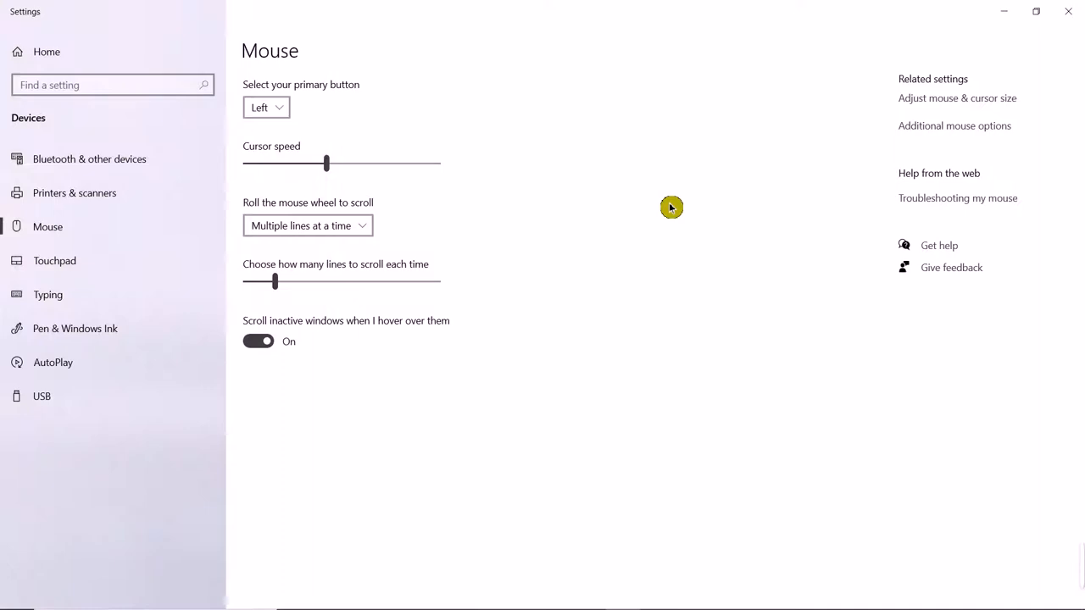
{"action": "mouse_move", "coordinate": [960, 81]}
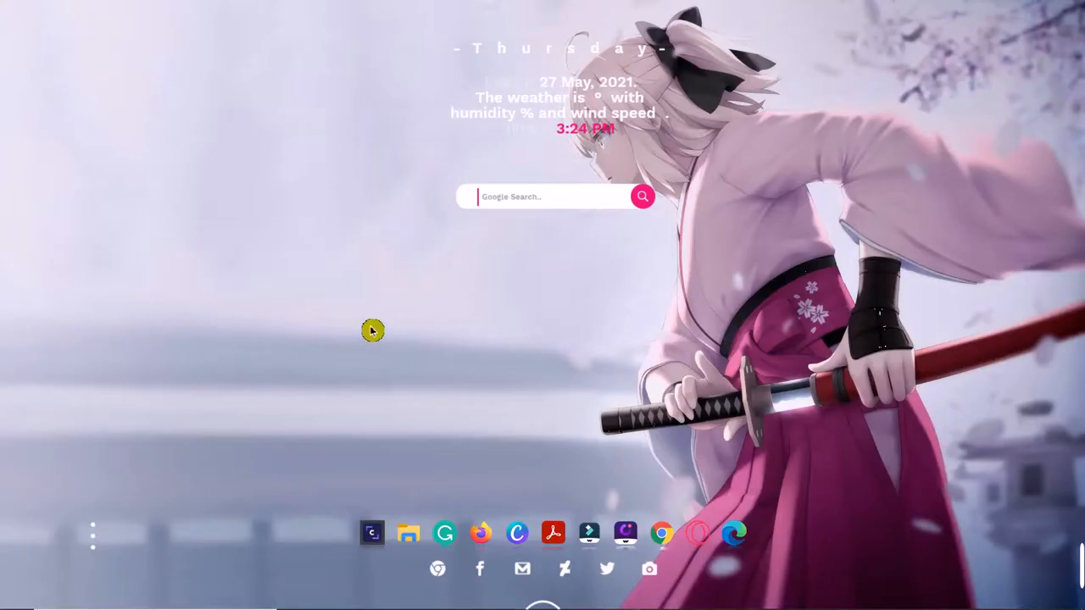
{"action": "mouse_move", "coordinate": [1014, 475]}
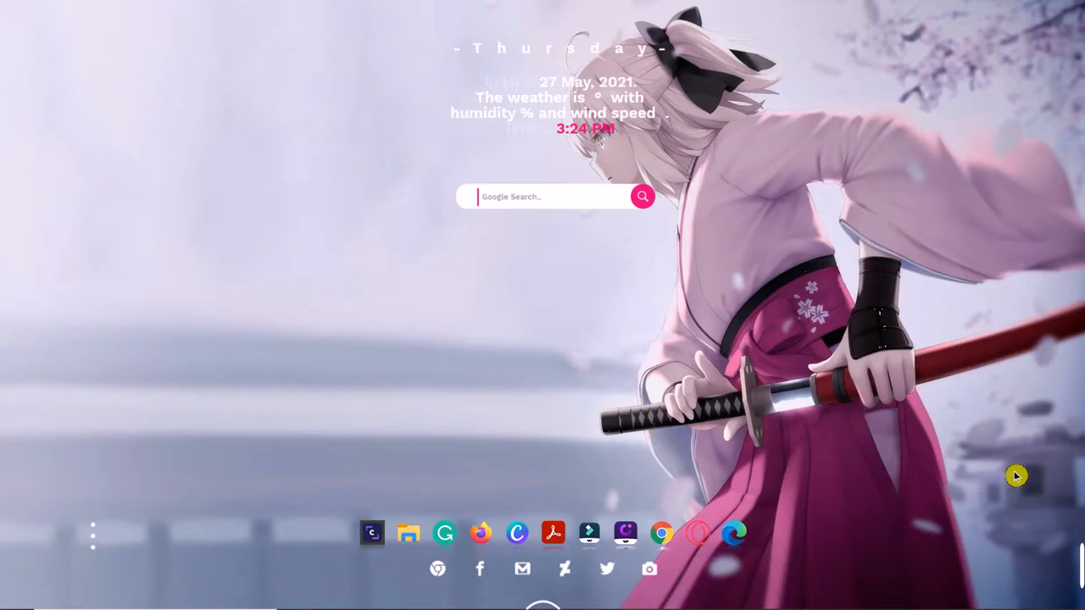